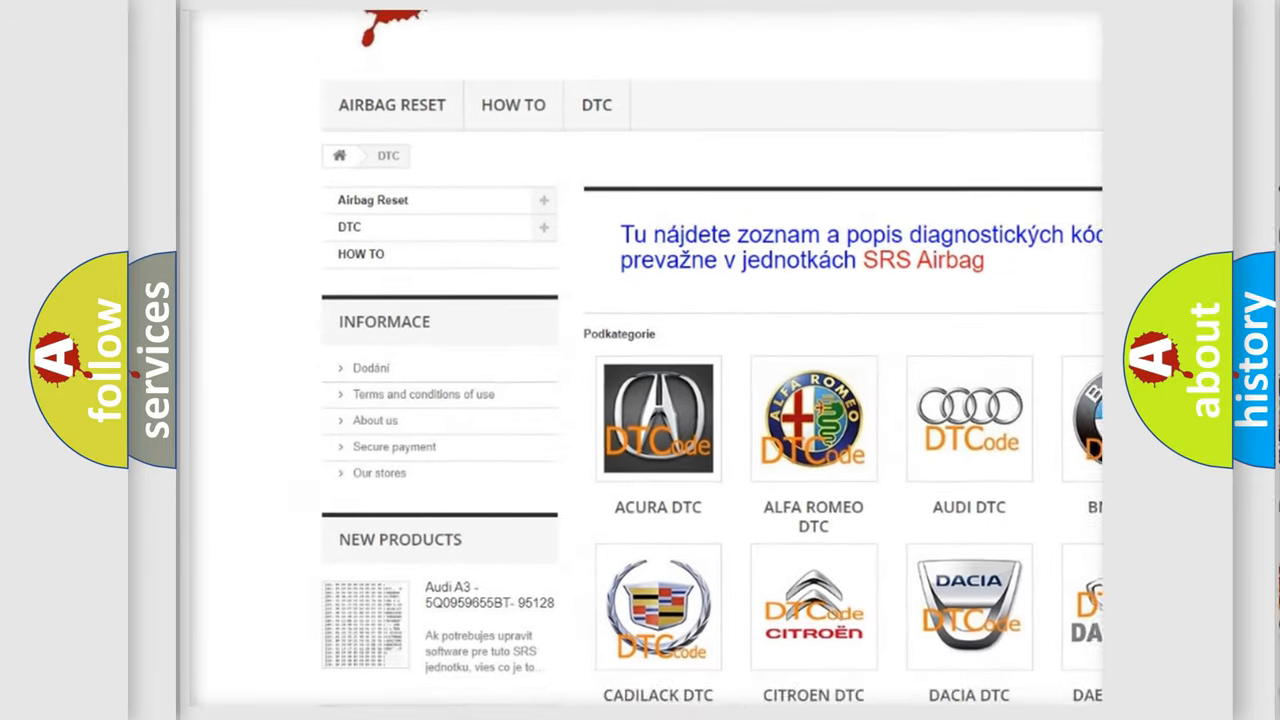
Step: Scroll through the airbagreset.sk DTC brand logos and code list down to the footer
scroll("down", 3)
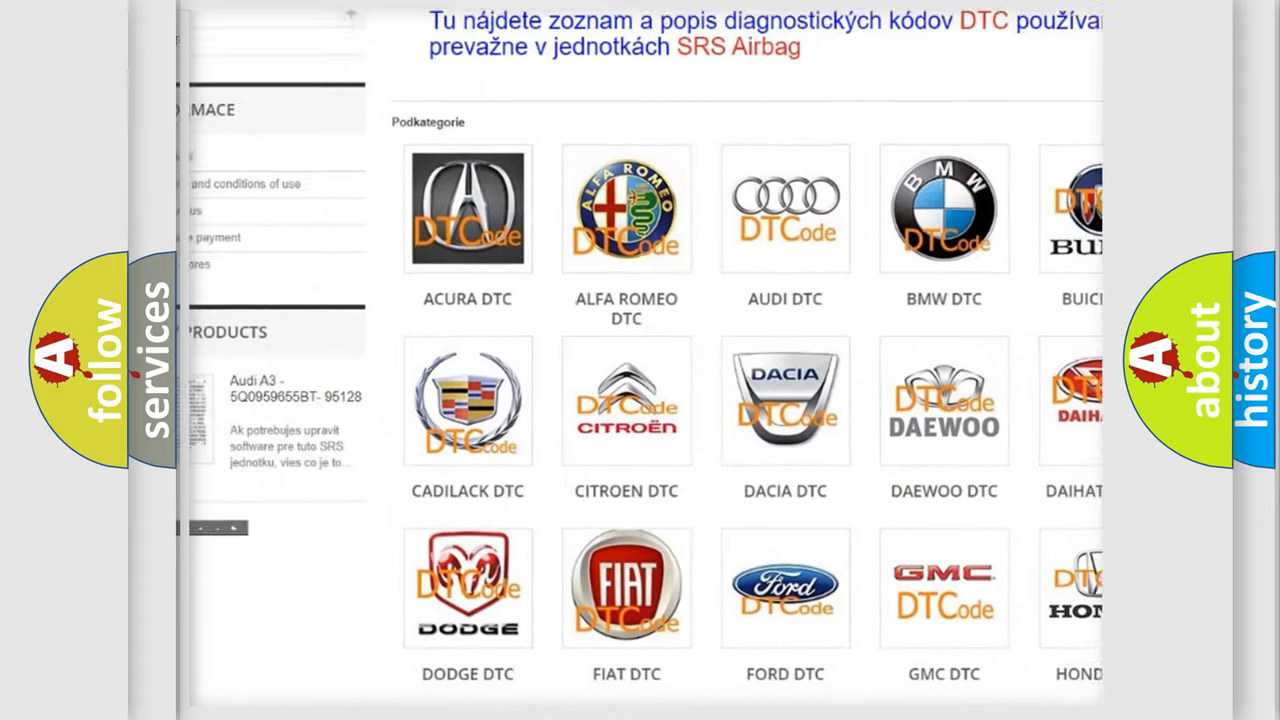
scroll("down", 3)
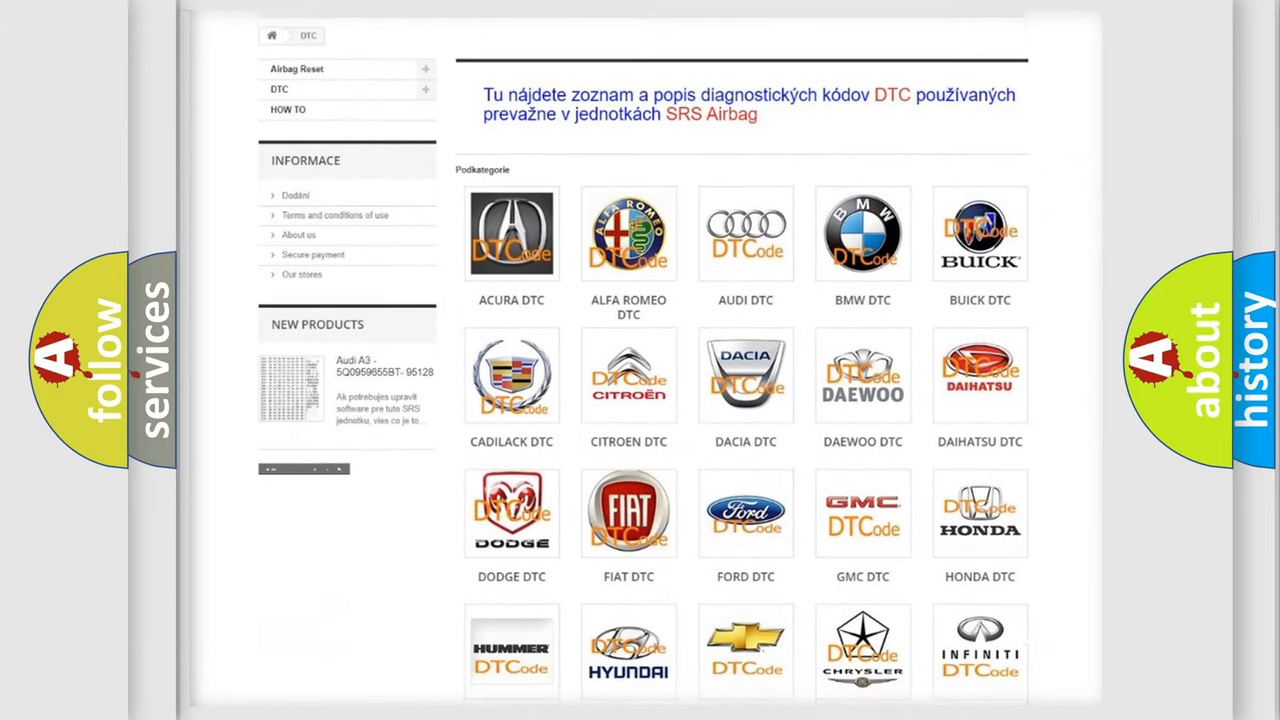
scroll("down", 3)
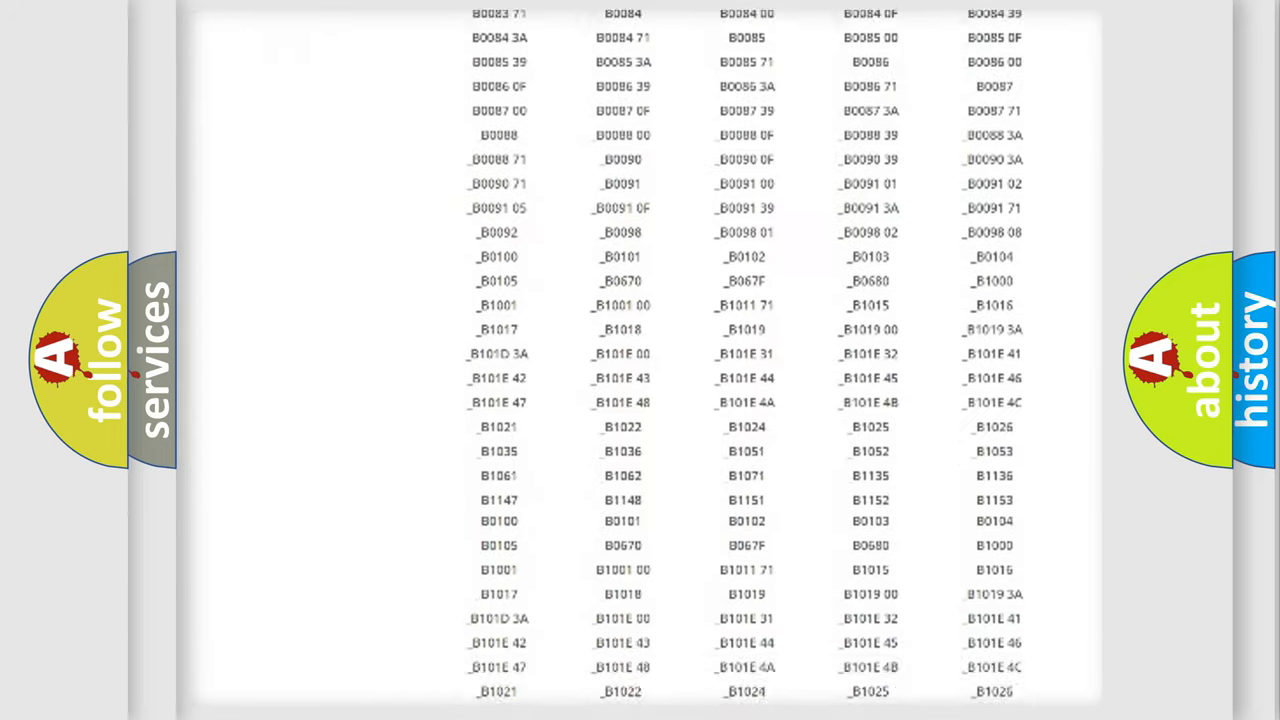
scroll("down", 3)
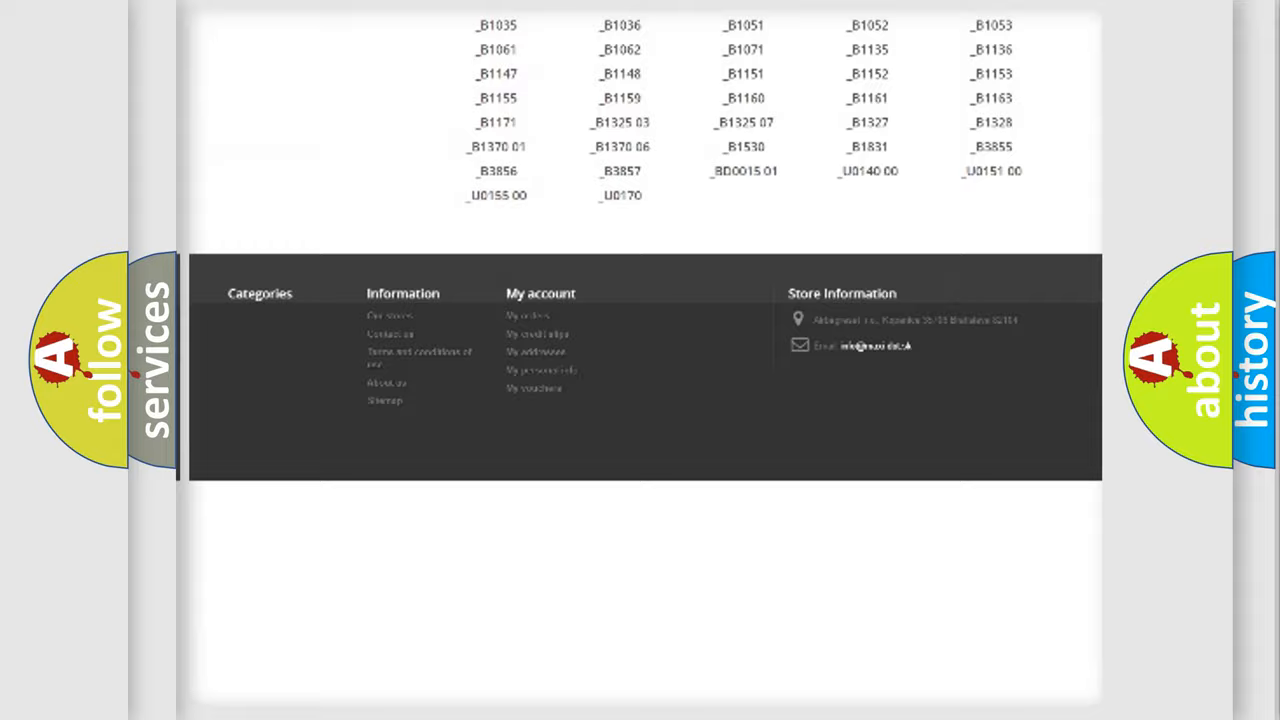
scroll("up", 3)
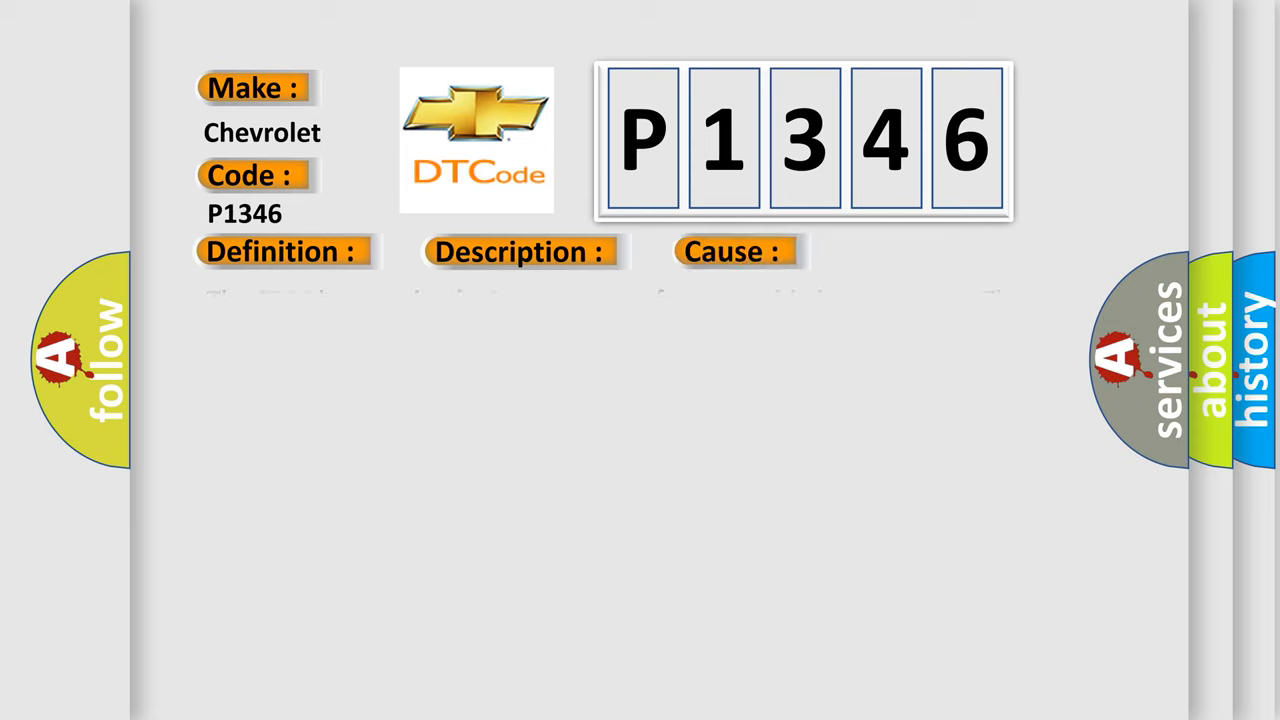
Step: Reveal the P1346 text: SDM received a NOK message from the side impact sensor
left_click(280, 251)
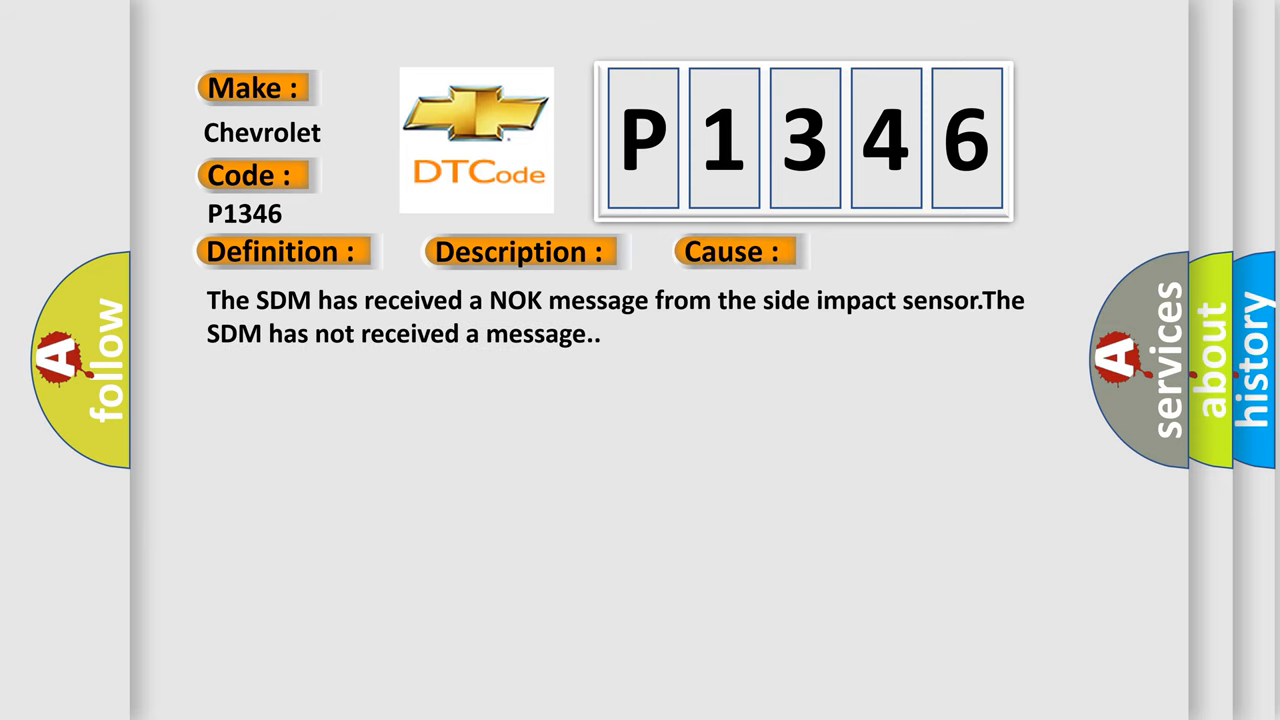